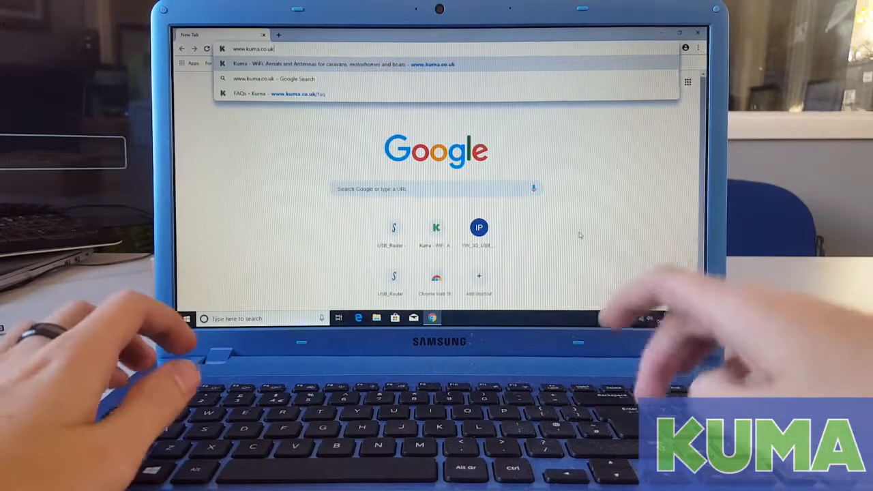
# Go to kuma.co.uk and bring up the Support FAQs page.
pyautogui.press('Return')
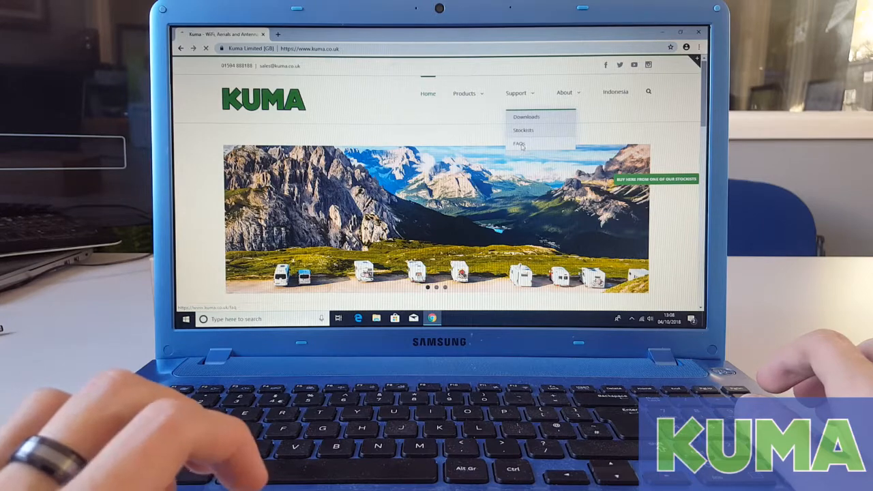
pyautogui.click(520, 145)
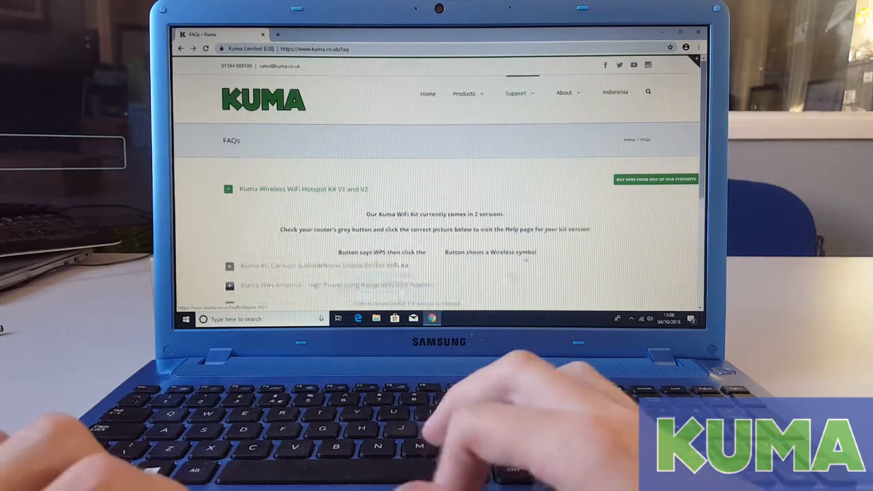
# Choose the router version with the wireless symbol to reach the WiFi Kit V2 FAQ page.
pyautogui.scroll(-3)
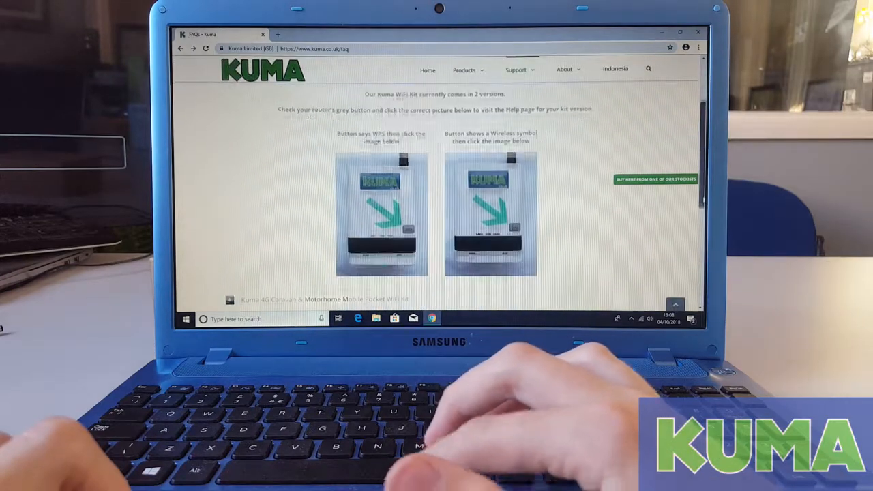
pyautogui.scroll(-3)
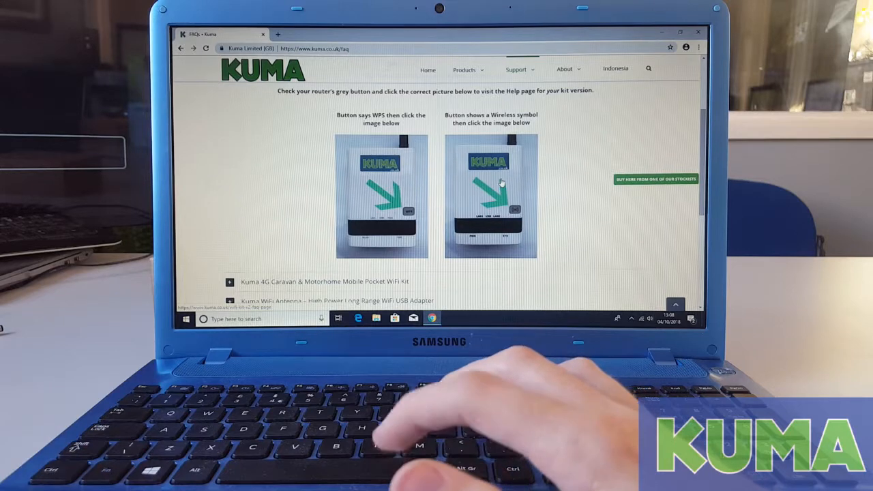
pyautogui.click(491, 191)
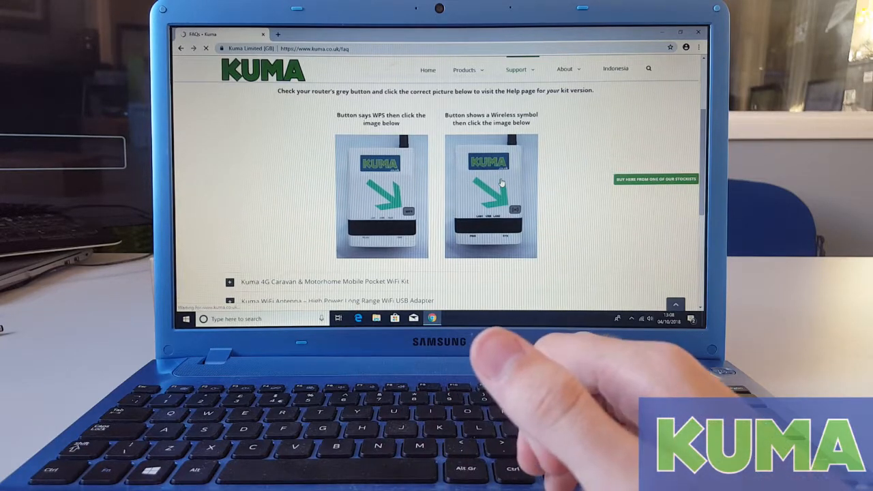
pyautogui.click(490, 197)
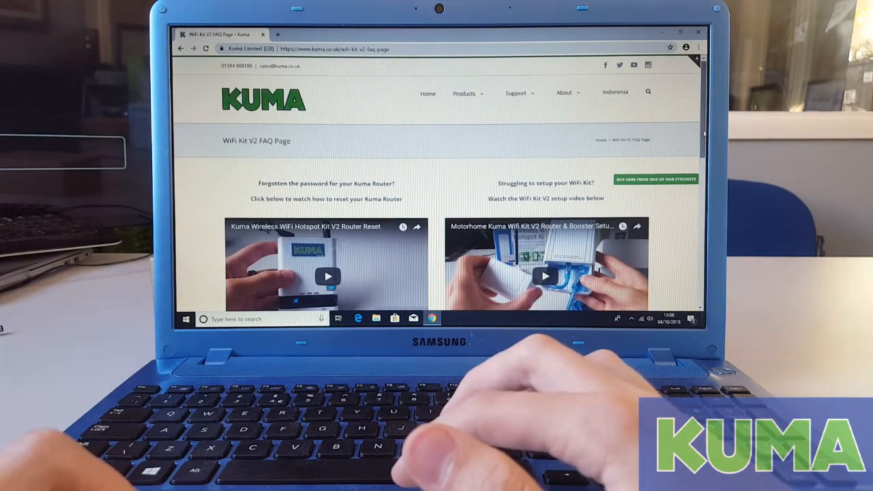
# Scroll the WiFi Kit V2 FAQ page down to the 'If you need new firmware – Click Here' link.
pyautogui.scroll(-3)
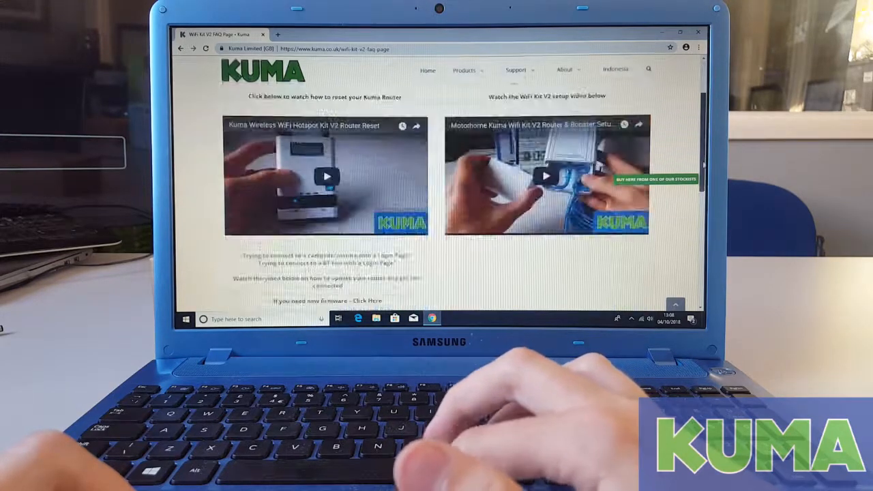
pyautogui.scroll(-3)
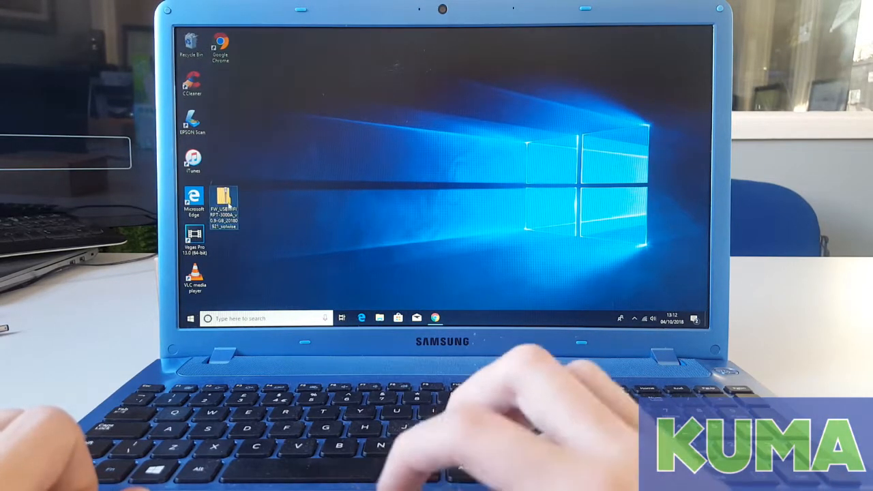
# Extract the downloaded firmware zip into a folder on the desktop via Extract All.
pyautogui.rightClick(225, 207)
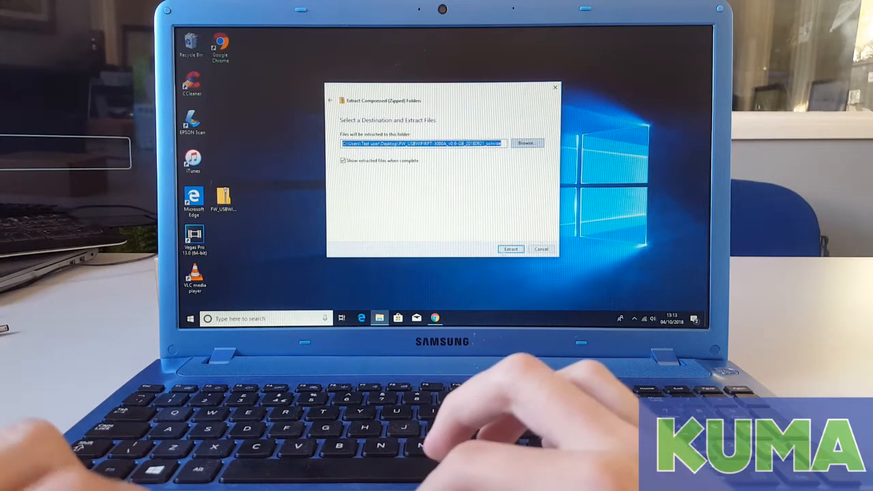
pyautogui.click(510, 248)
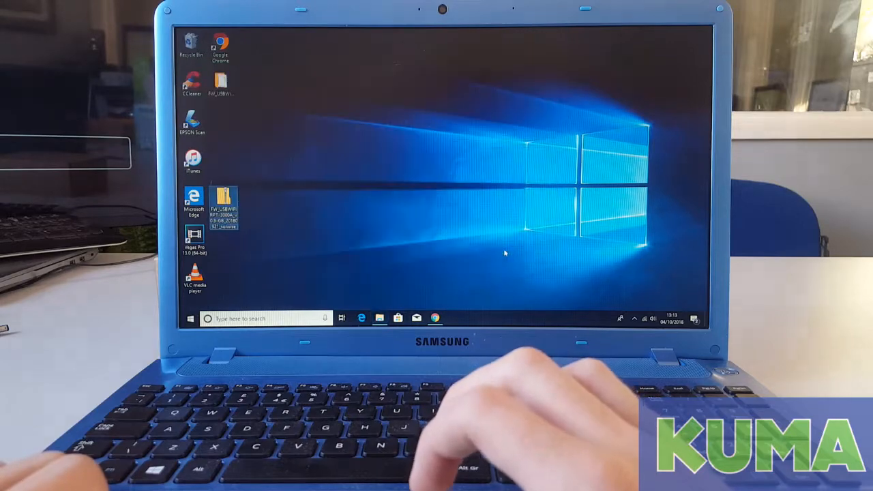
# Show the firmware BIN file inside the extracted folder in File Explorer.
pyautogui.doubleClick(221, 207)
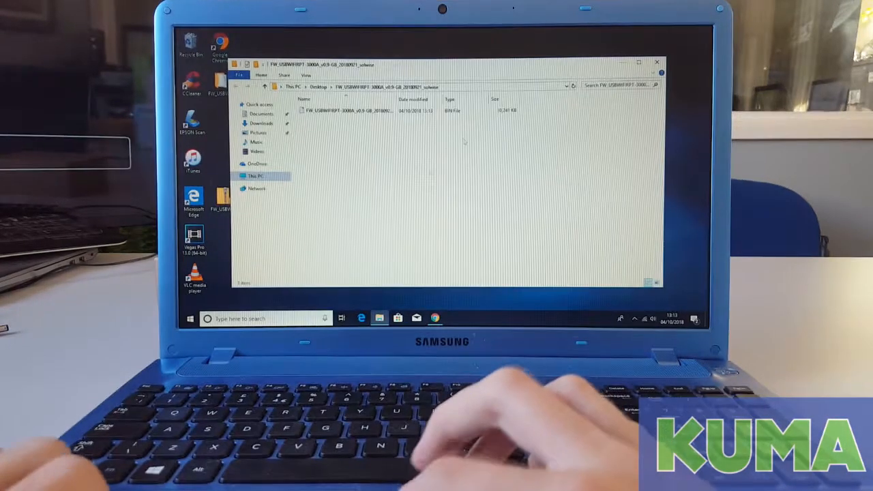
pyautogui.click(354, 109)
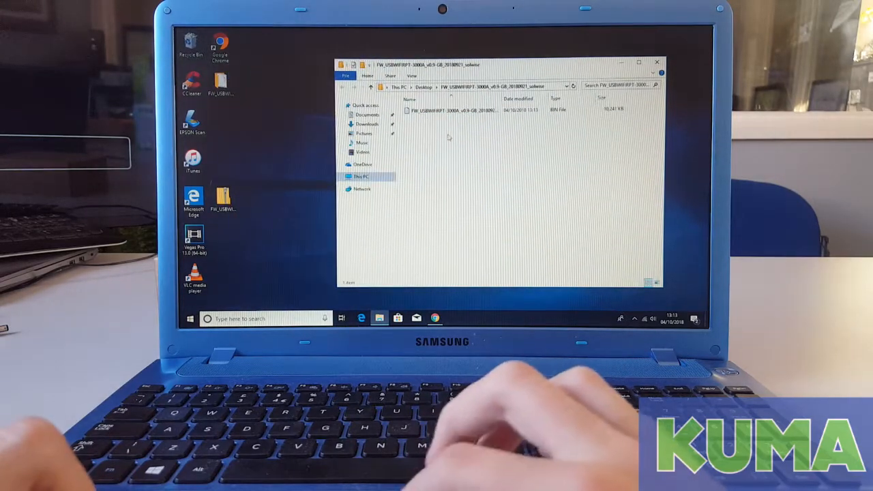
pyautogui.click(450, 109)
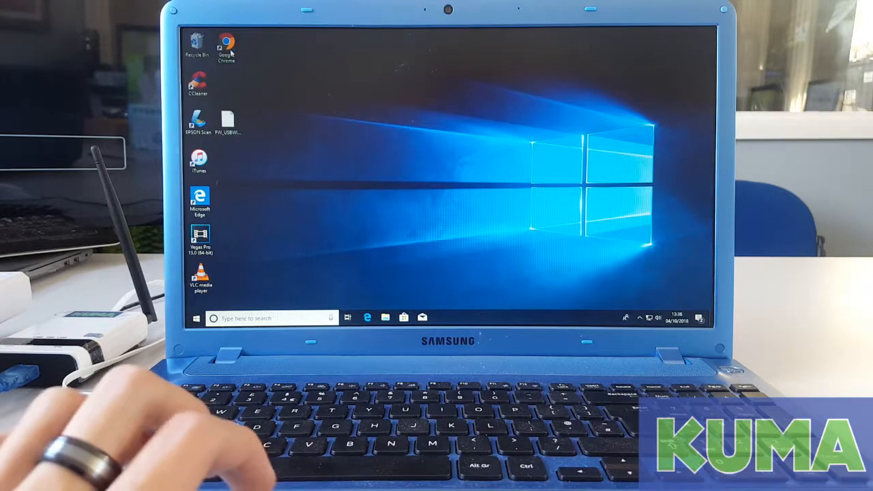
# Launch Google Chrome from its desktop icon.
pyautogui.doubleClick(225, 41)
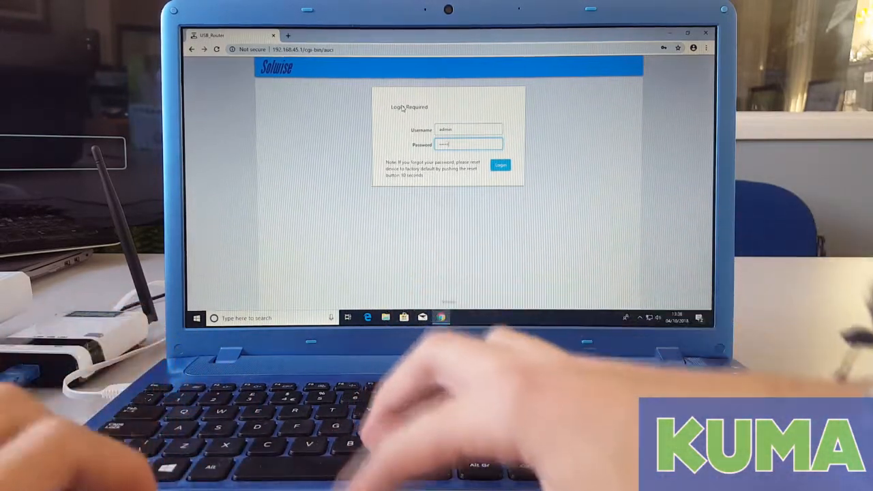
# Log in to the router web admin as admin.
pyautogui.click(499, 165)
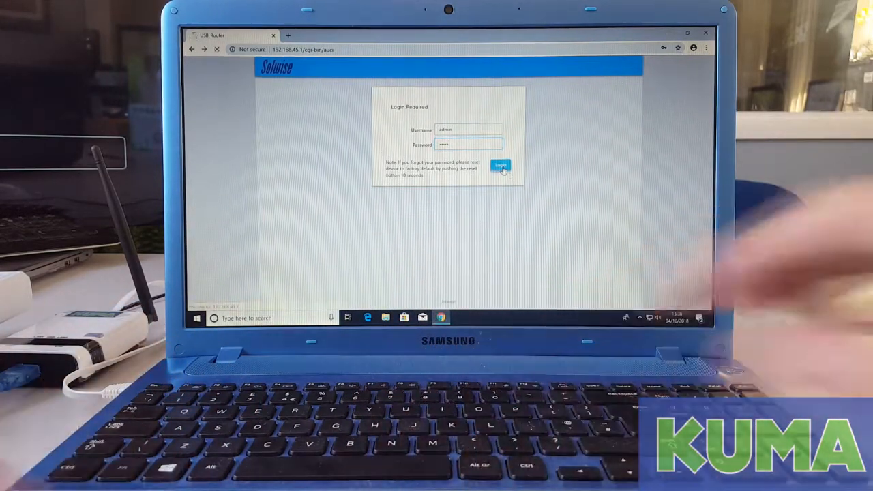
pyautogui.click(499, 166)
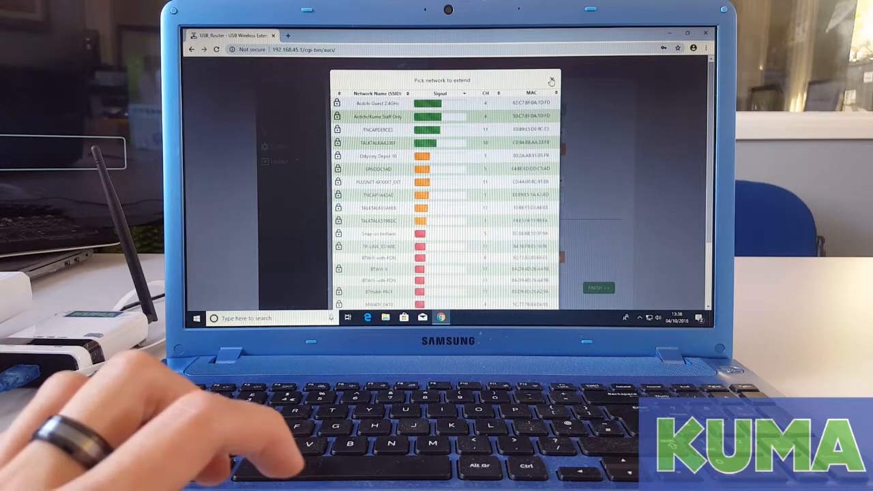
# Reach the System Maintenance page with its firmware upgrade section via the System menu.
pyautogui.click(551, 81)
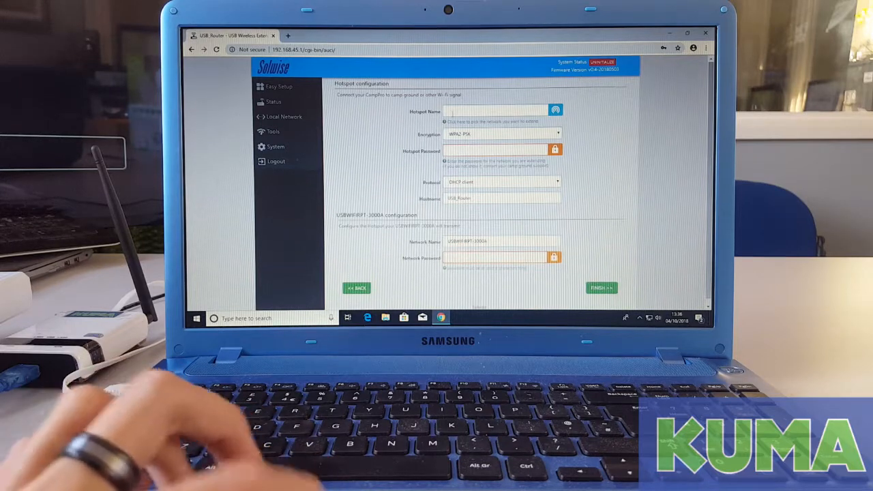
pyautogui.click(274, 147)
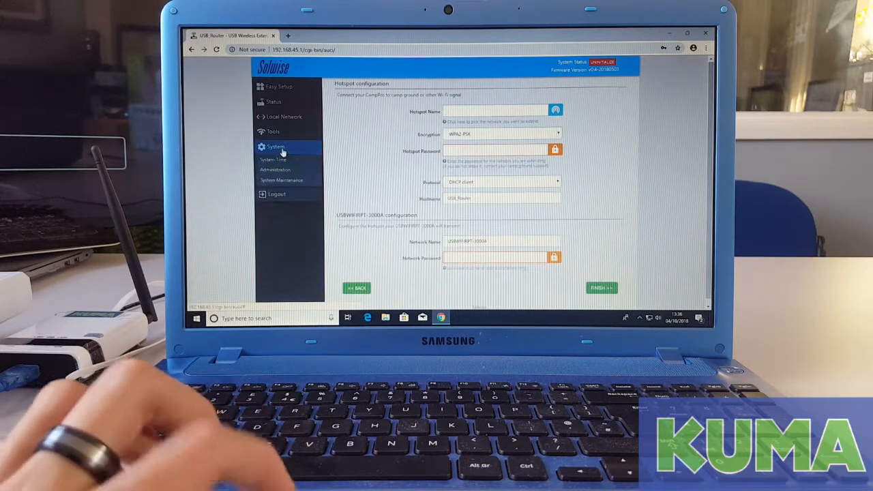
pyautogui.click(280, 180)
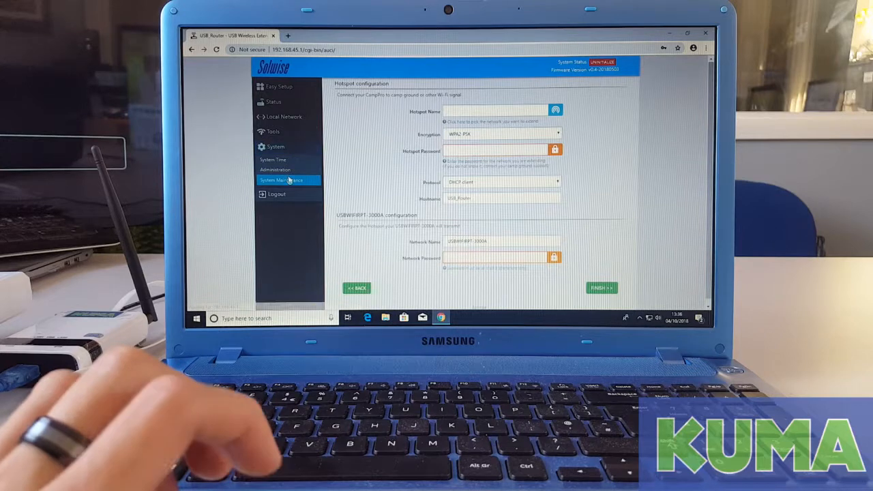
pyautogui.click(284, 180)
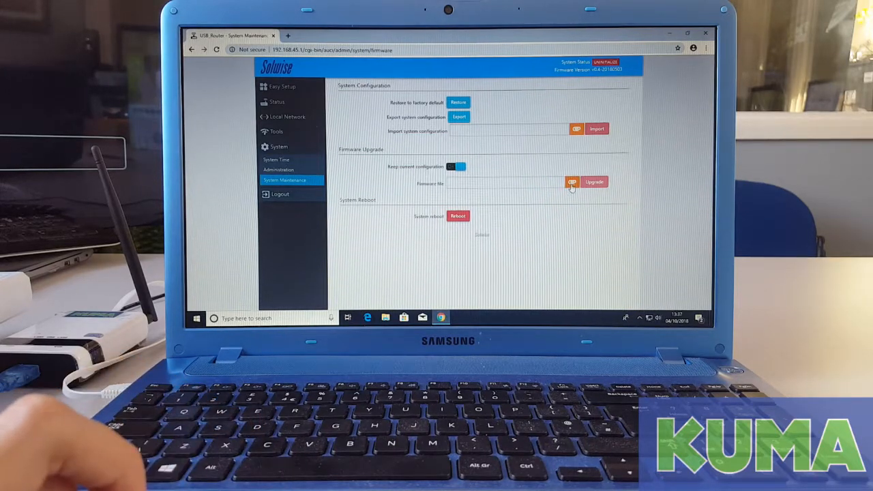
# Select the firmware BIN file from the Desktop as the router's upgrade file.
pyautogui.click(571, 183)
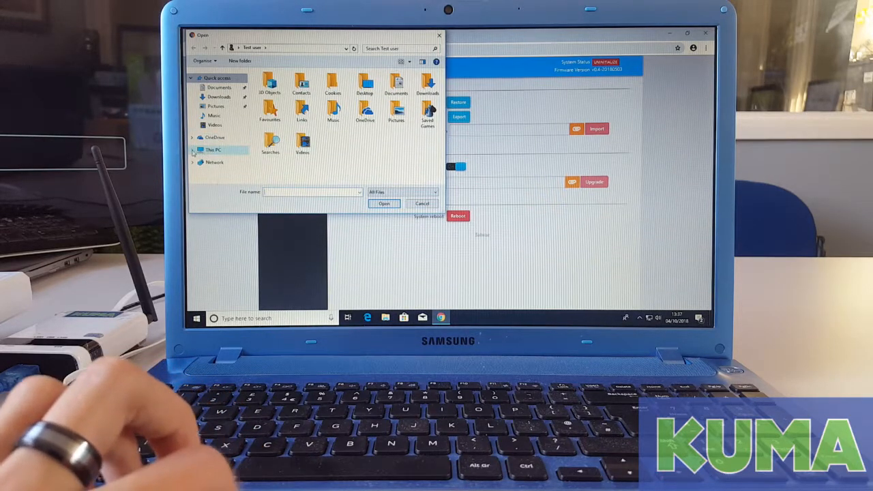
pyautogui.click(194, 148)
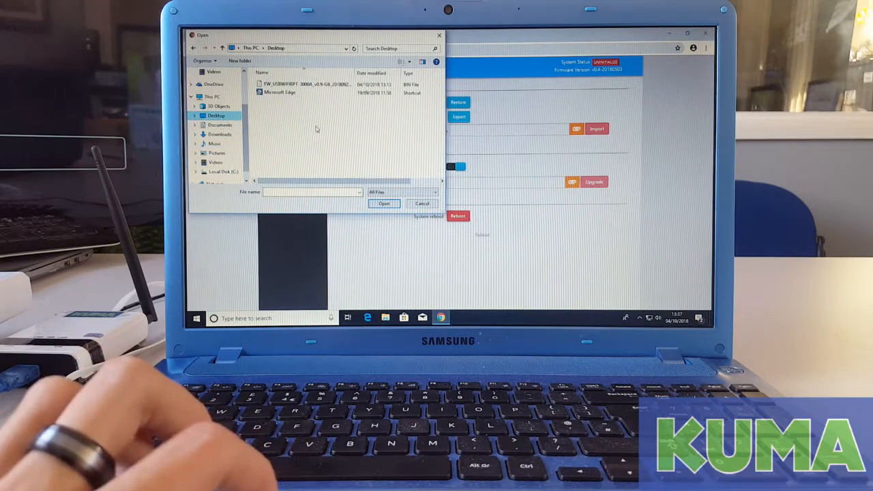
pyautogui.click(307, 84)
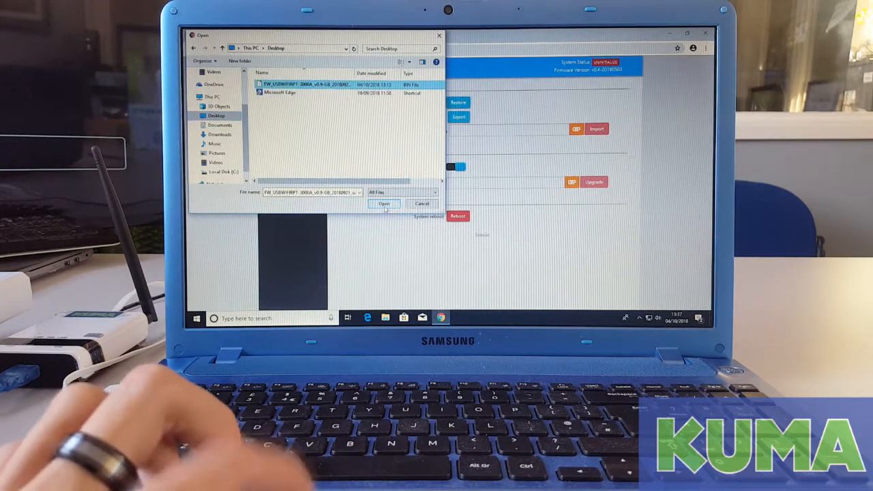
pyautogui.click(384, 204)
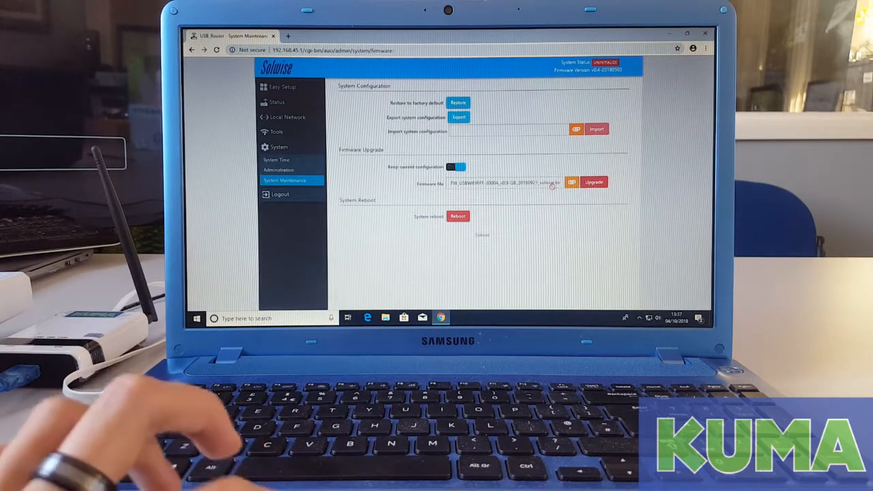
# Start the firmware upgrade and let the router reboot to its login page.
pyautogui.click(593, 183)
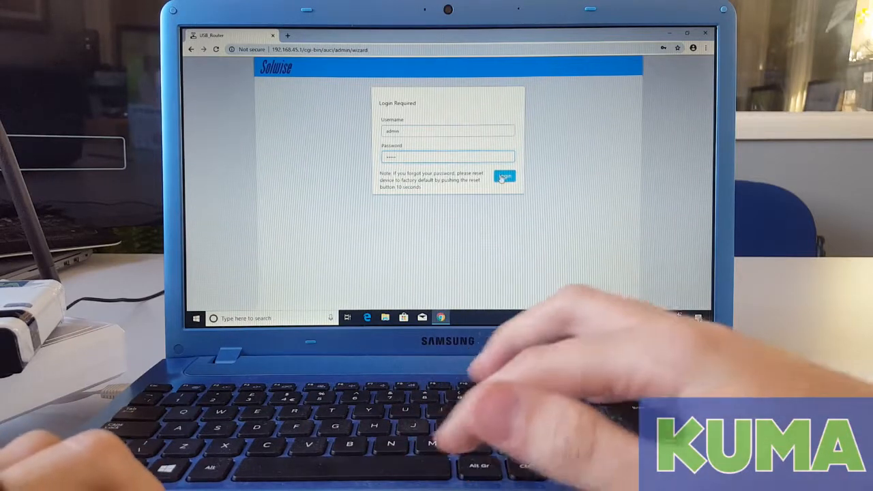
# Log in and choose Wireless hotspot extender mode to list nearby WiFi networks.
pyautogui.click(503, 177)
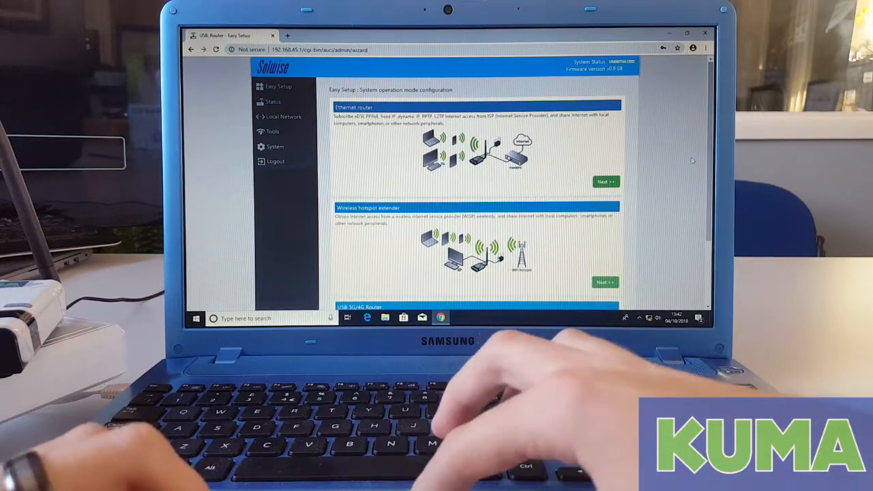
pyautogui.scroll(-3)
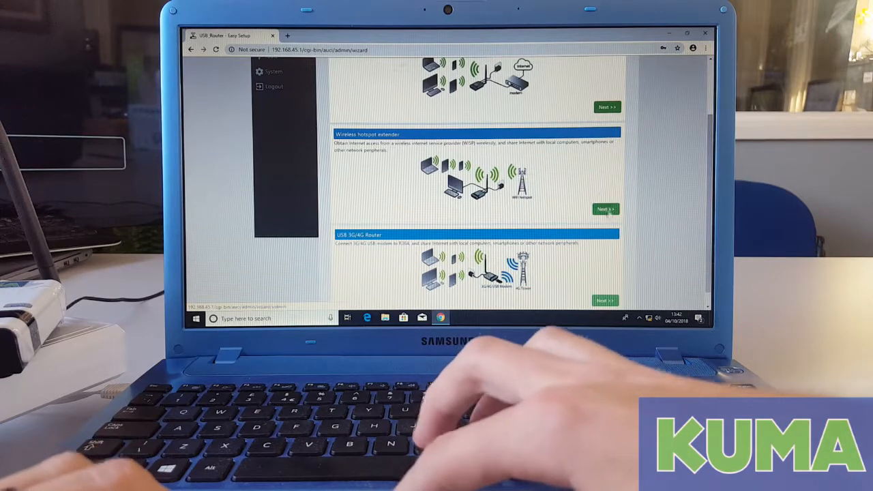
pyautogui.click(604, 208)
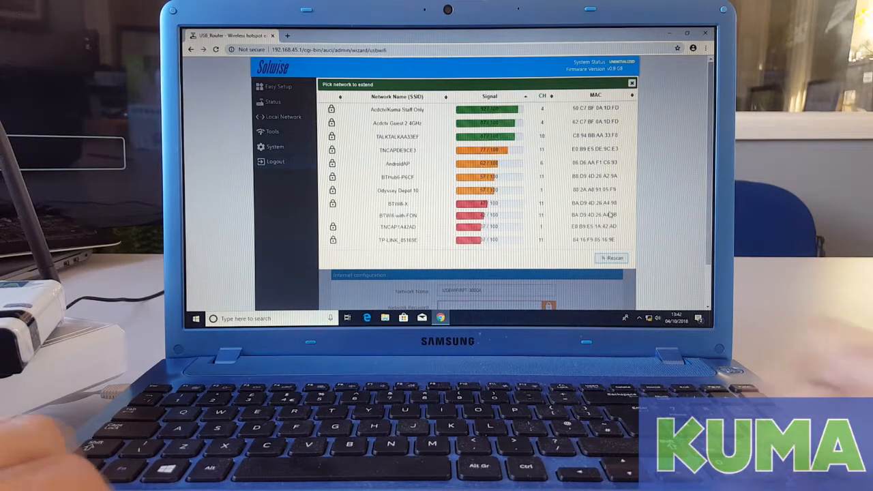
# Extend the BT FON hotspot with Lock Hotspot MAC enabled and finish the setup.
pyautogui.click(398, 216)
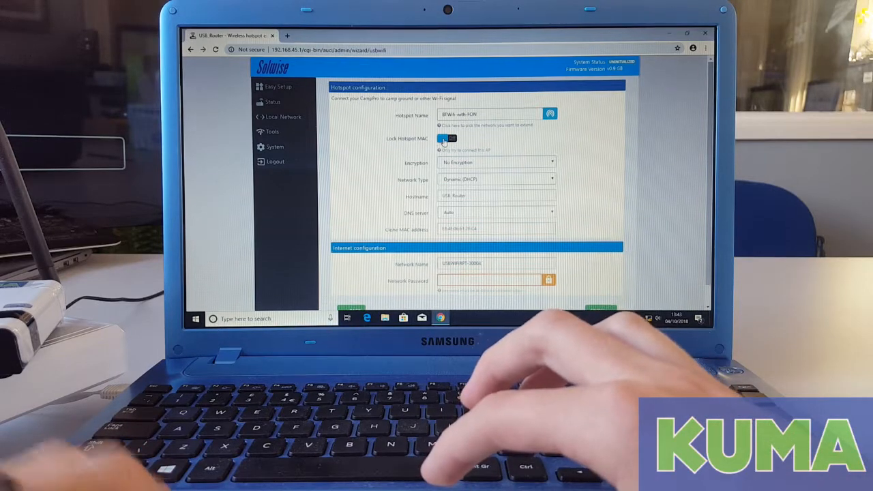
pyautogui.click(447, 139)
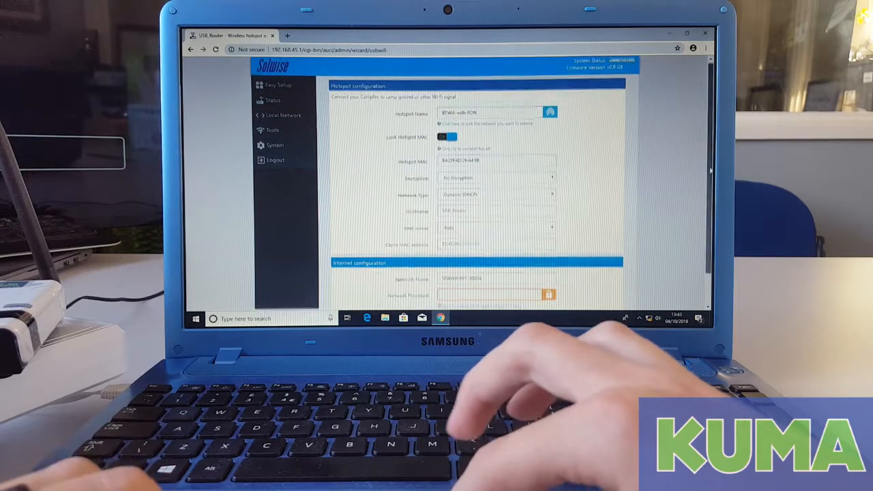
pyautogui.scroll(-3)
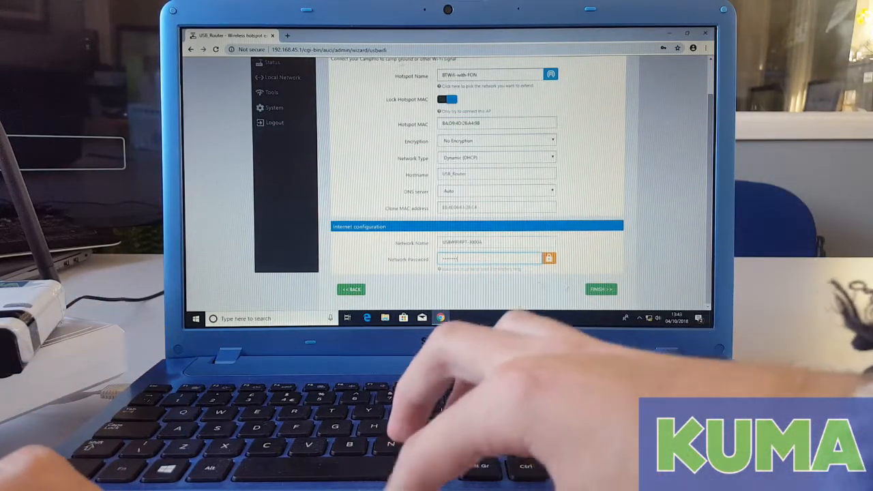
pyautogui.click(600, 289)
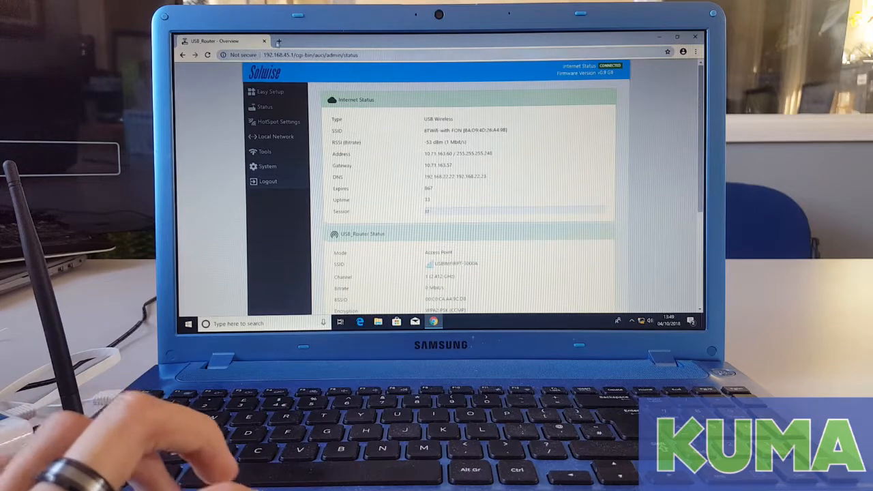
# Open a new blank tab after confirming the router's internet status is active.
pyautogui.click(370, 41)
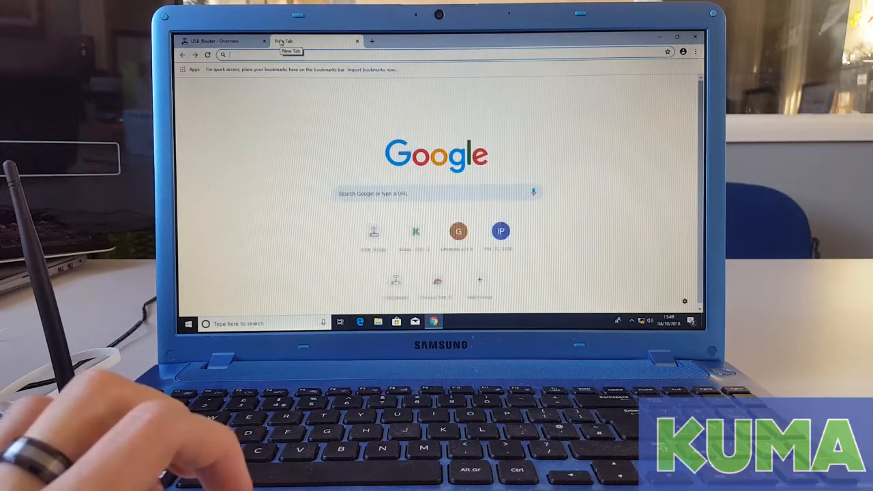
# Navigate to 'bbc', hit the connect-to-network prompt and connect to the hotspot login page.
pyautogui.write('bbc')
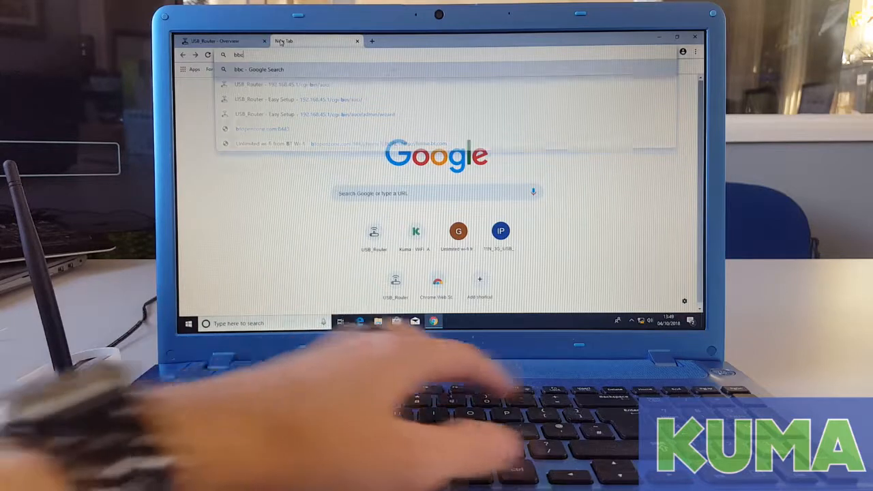
pyautogui.press('Return')
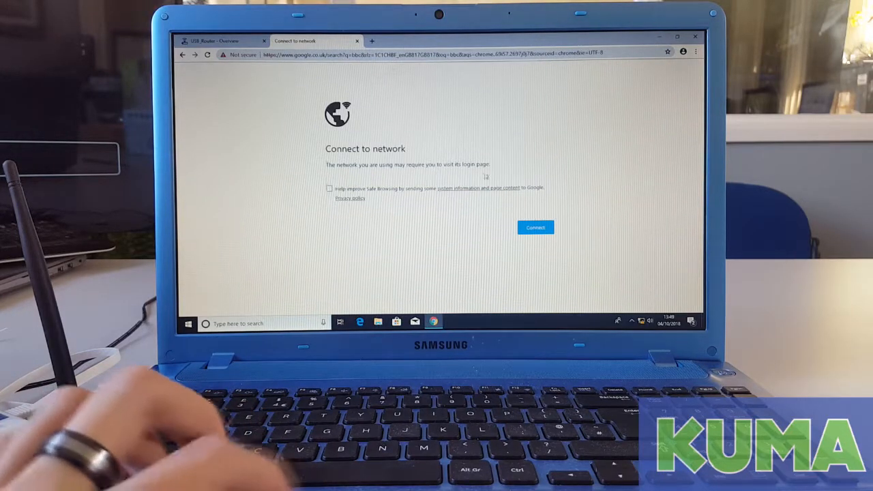
pyautogui.click(535, 226)
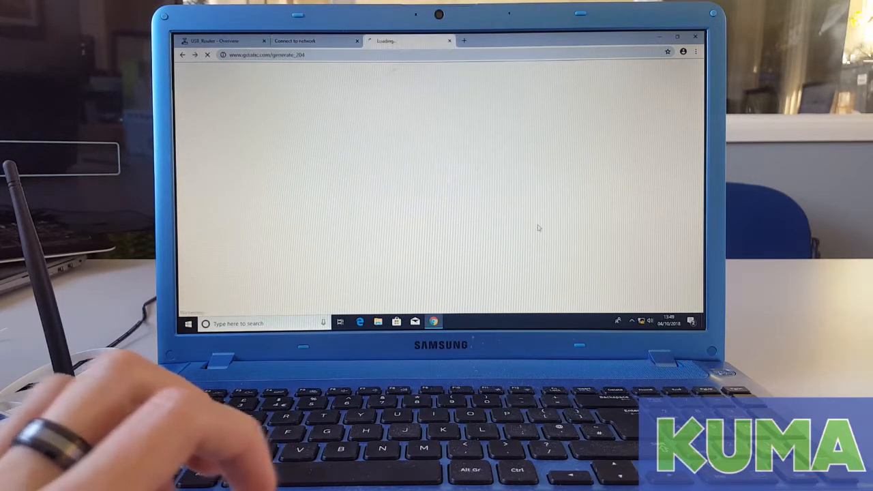